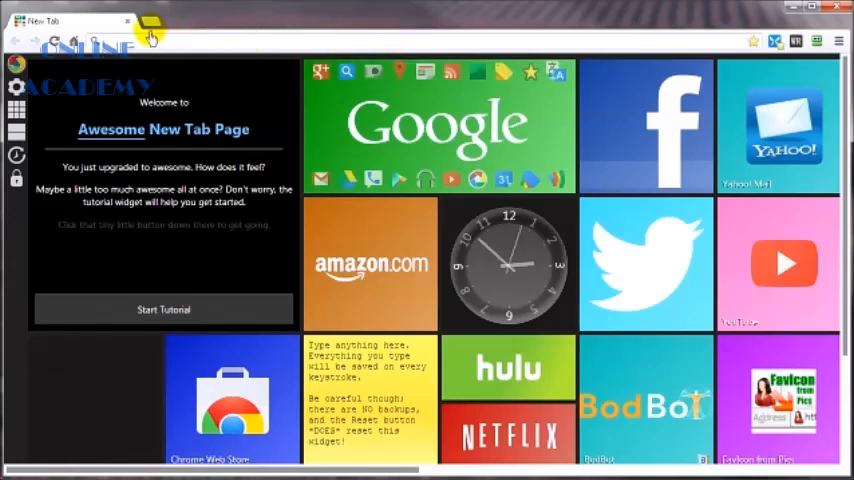
{"action": "mouse_move", "coordinate": [302, 158]}
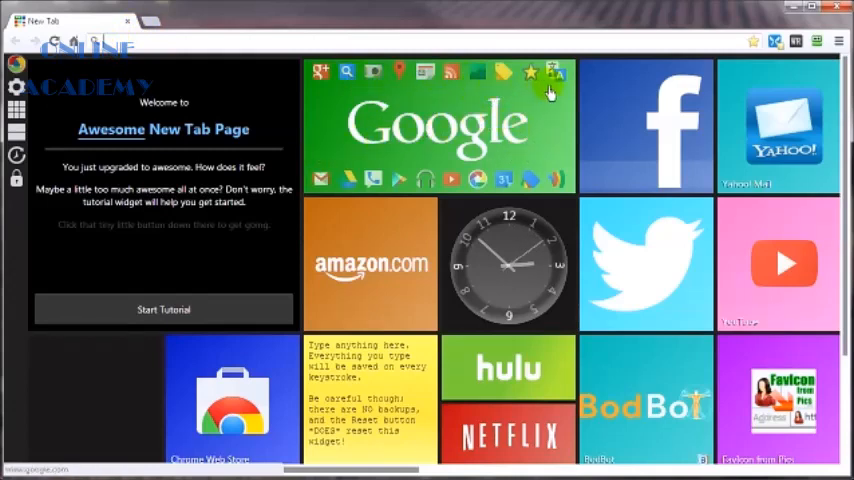
{"action": "mouse_move", "coordinate": [537, 142]}
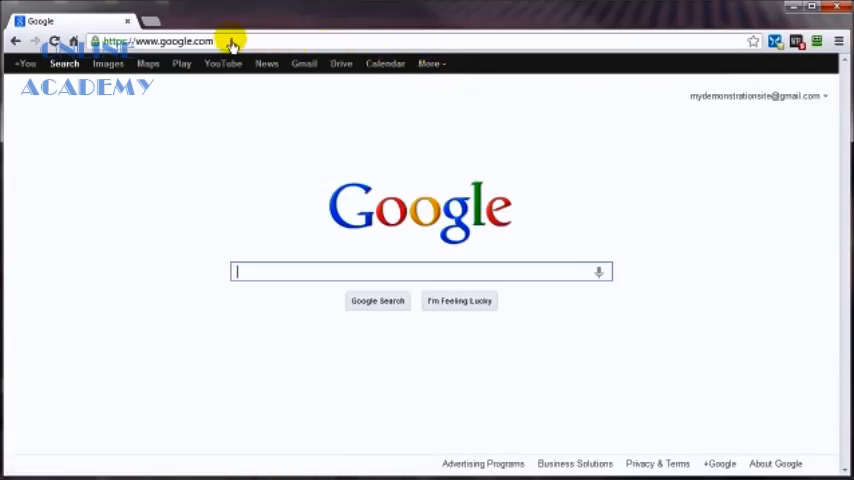
Step: Go to google.com/alerts to load the Google Alerts page with an empty alert form
{"action": "left_click", "coordinate": [240, 41]}
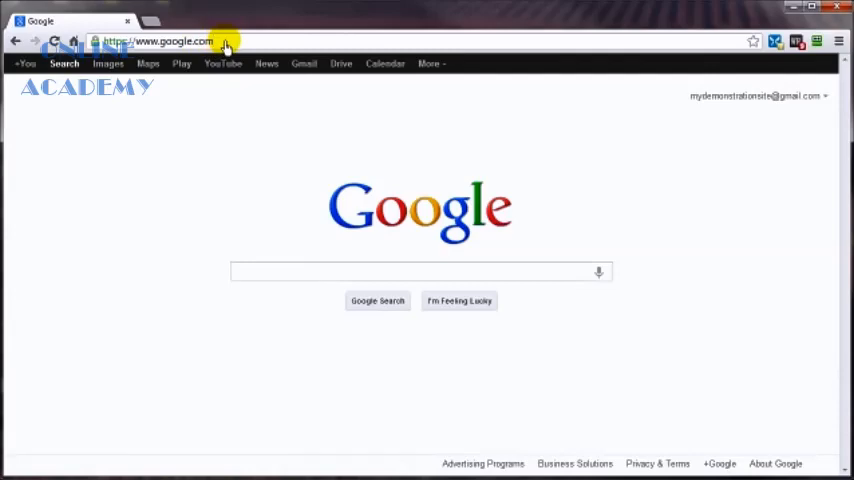
{"action": "type", "text": "alerts"}
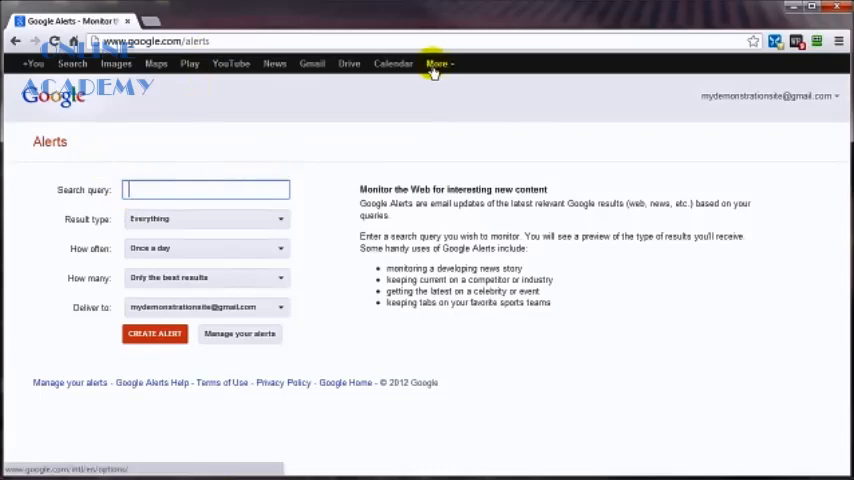
{"action": "mouse_move", "coordinate": [445, 74]}
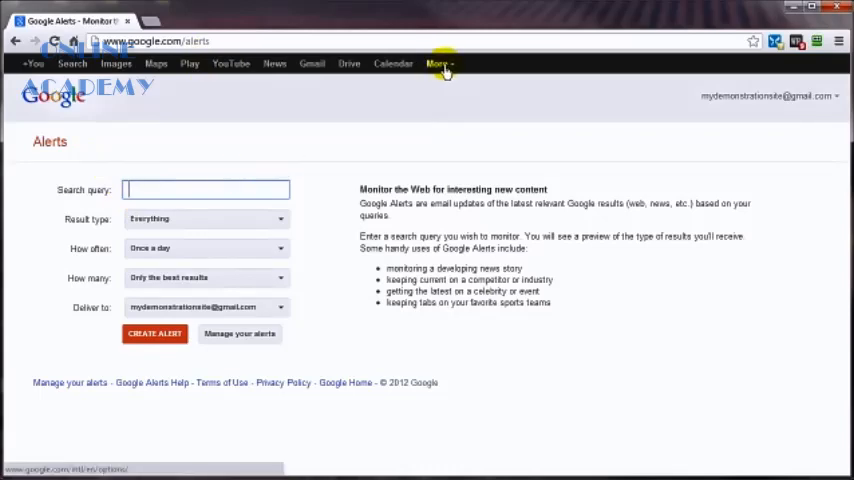
{"action": "mouse_move", "coordinate": [433, 63]}
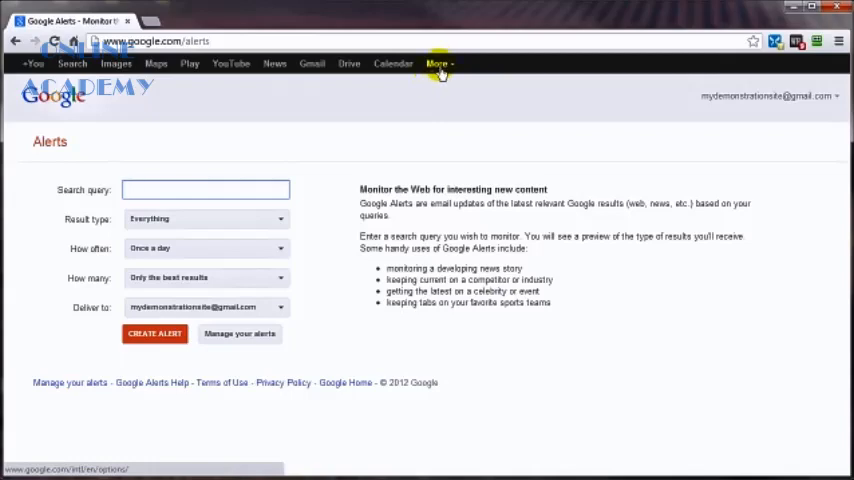
{"action": "mouse_move", "coordinate": [281, 262]}
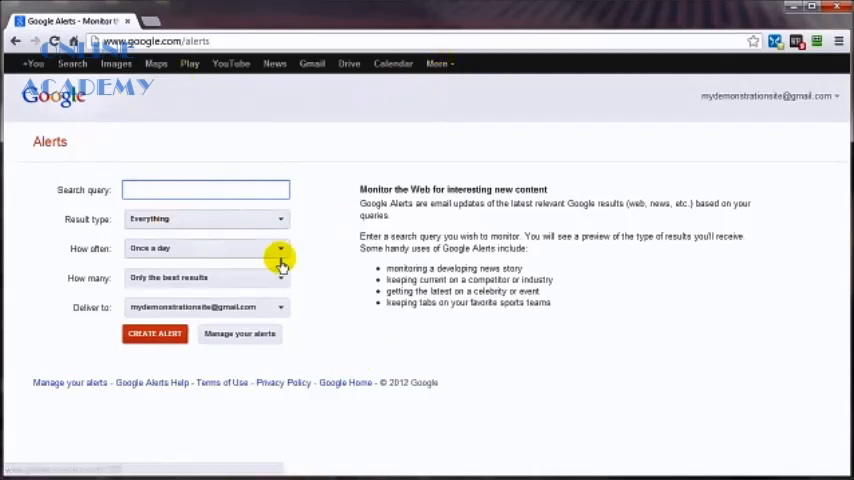
{"action": "left_click", "coordinate": [200, 189]}
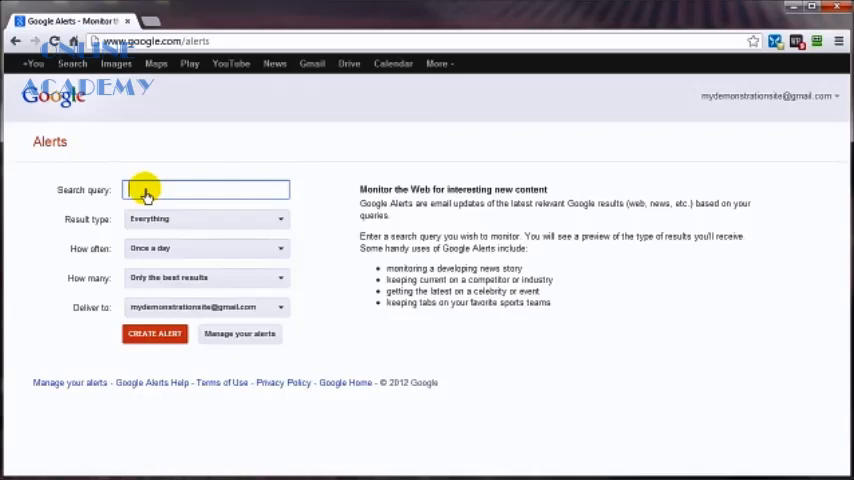
{"action": "mouse_move", "coordinate": [178, 180]}
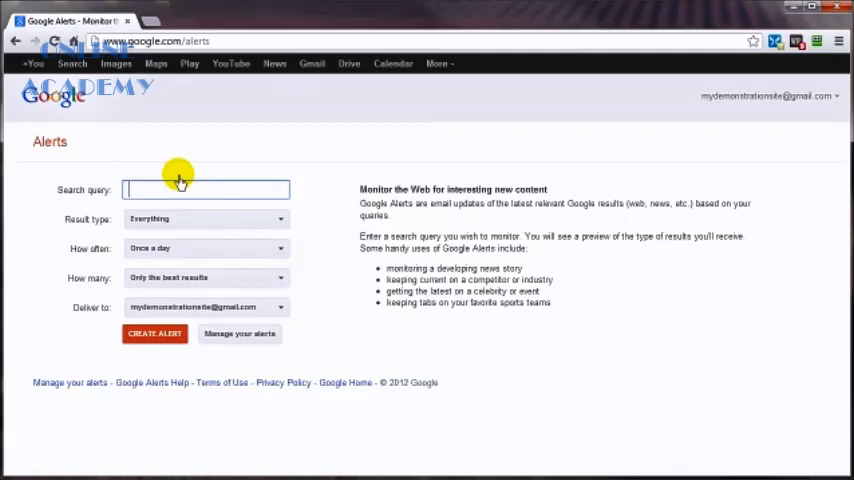
Step: Enter 'Chow Chow' as the alert's search query
{"action": "type", "text": "Chow C"}
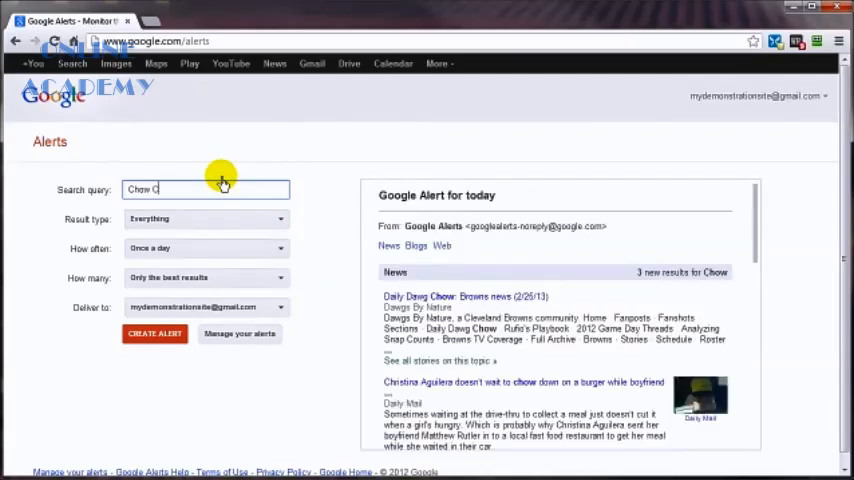
{"action": "type", "text": "how Chow"}
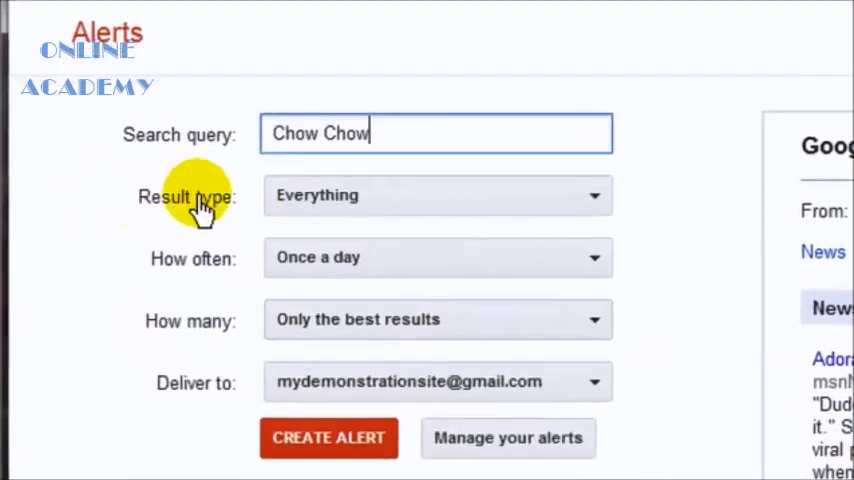
{"action": "mouse_move", "coordinate": [387, 200]}
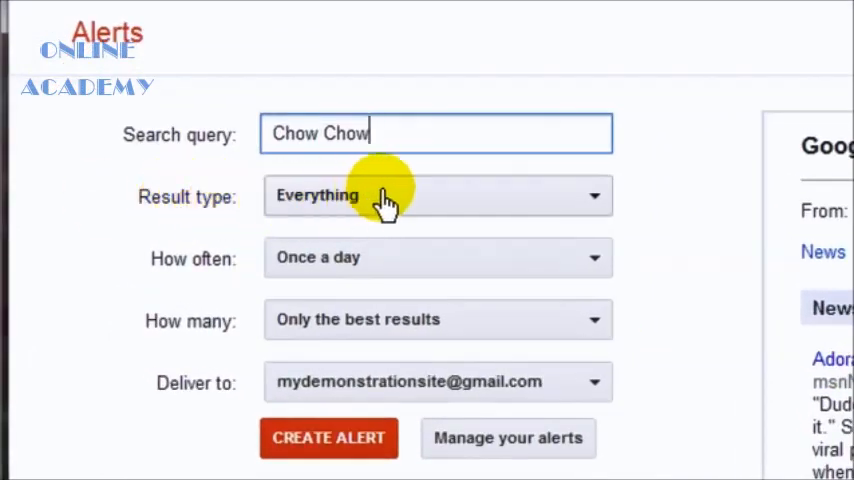
{"action": "mouse_move", "coordinate": [393, 213]}
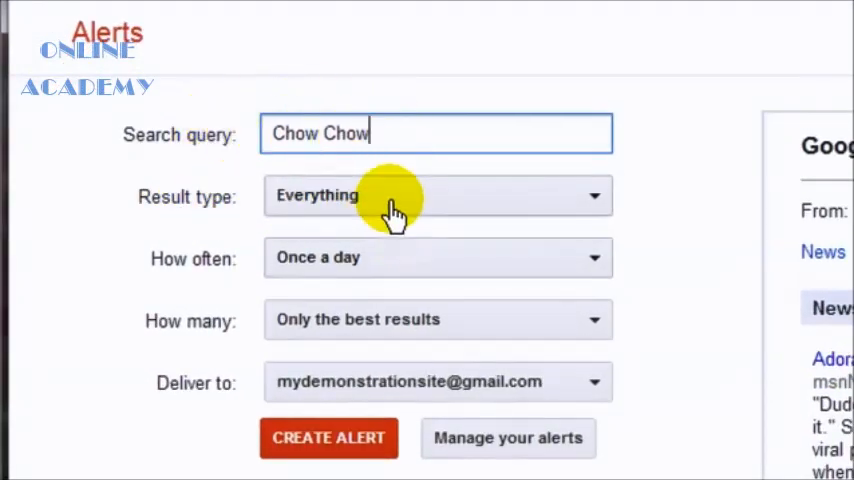
Step: Keep the alert's sources on Everything and set frequency to once a day
{"action": "left_click", "coordinate": [437, 195]}
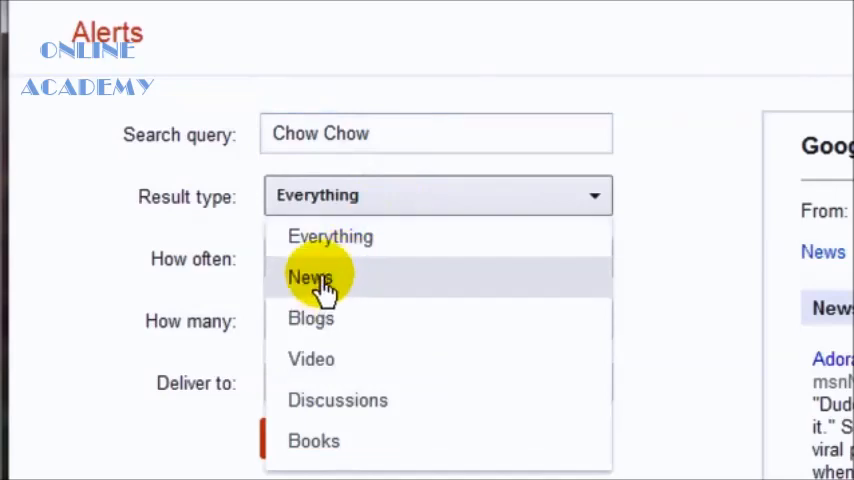
{"action": "mouse_move", "coordinate": [311, 318]}
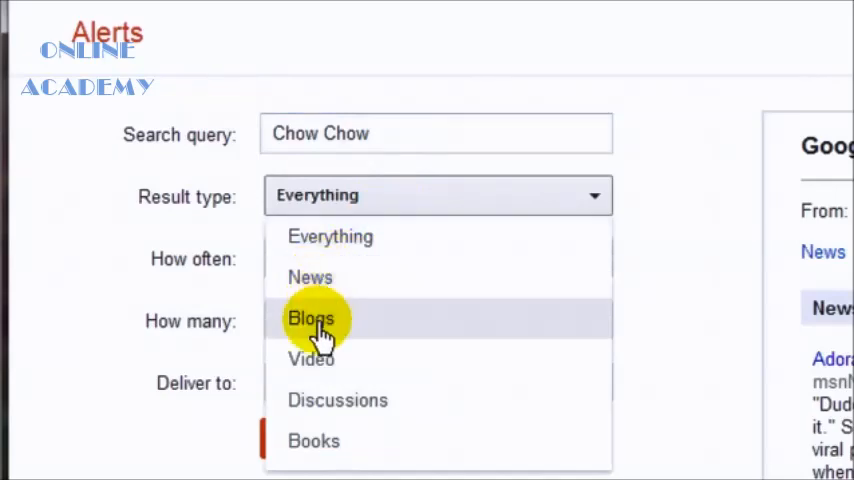
{"action": "mouse_move", "coordinate": [317, 237]}
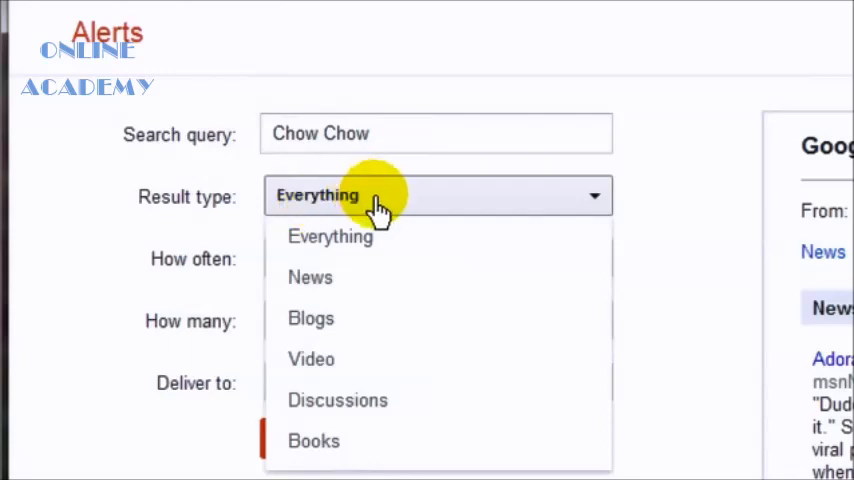
{"action": "left_click", "coordinate": [330, 236]}
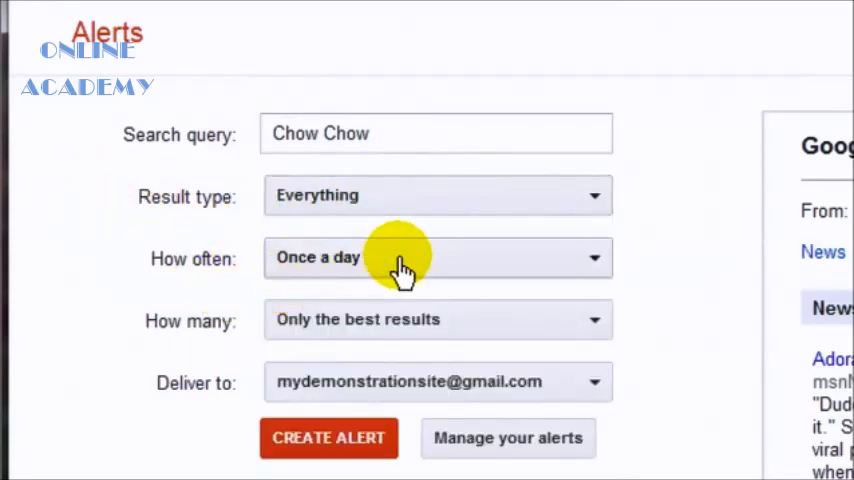
{"action": "left_click", "coordinate": [437, 257]}
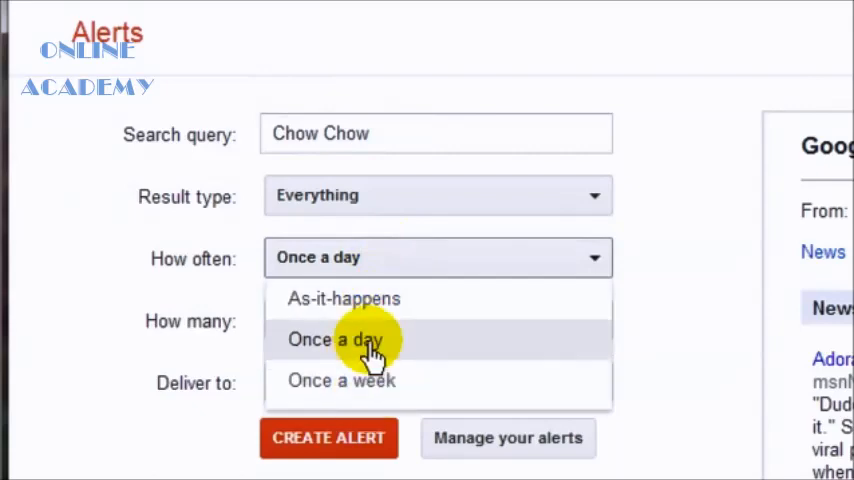
{"action": "left_click", "coordinate": [335, 339]}
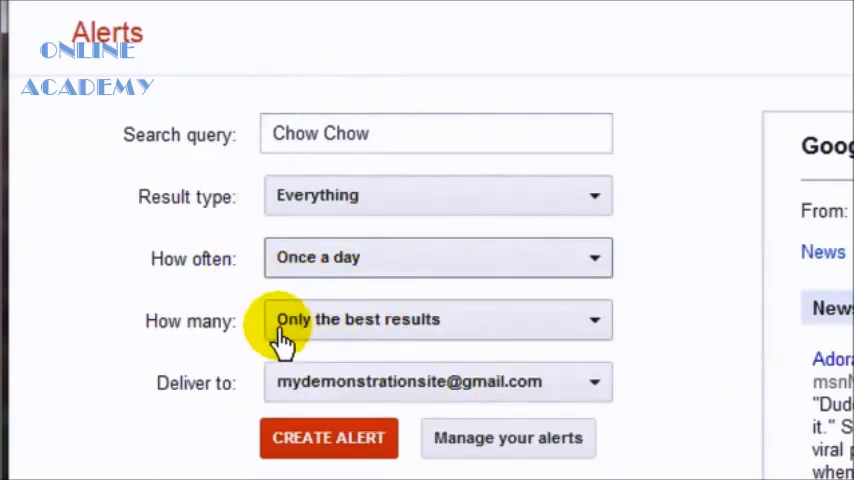
Step: Limit the alert to only the best results, delivered to the Gmail address
{"action": "left_click", "coordinate": [438, 319]}
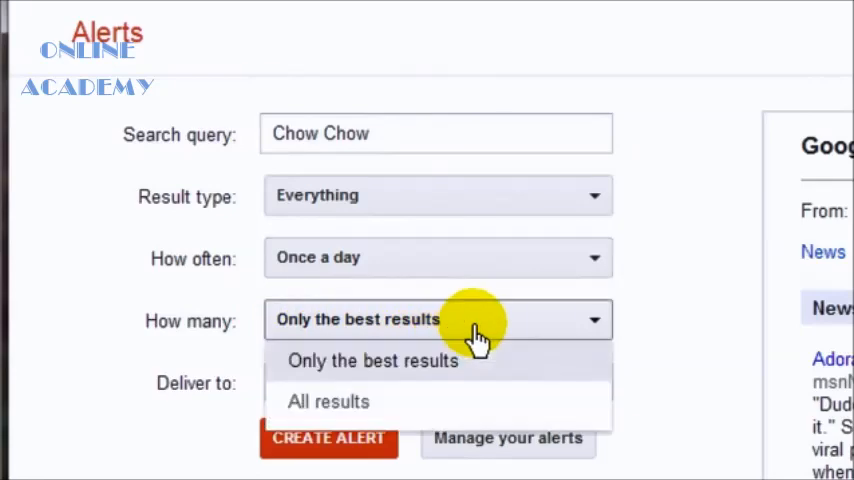
{"action": "left_click", "coordinate": [372, 360]}
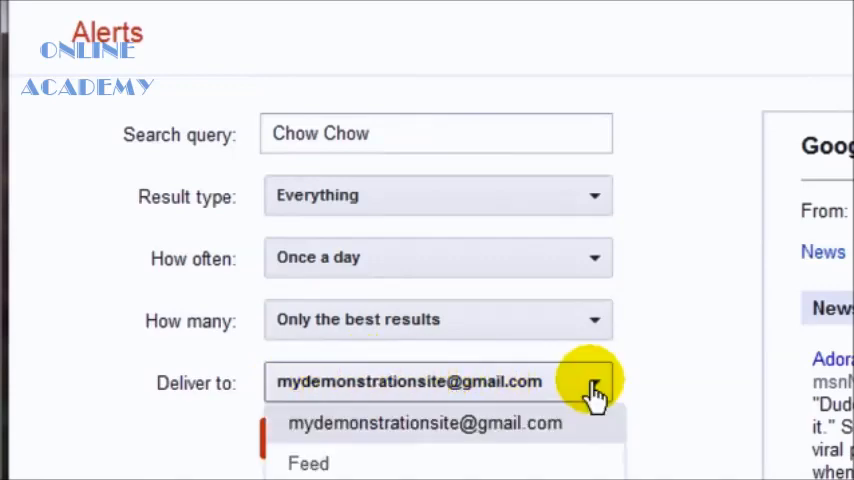
{"action": "mouse_move", "coordinate": [310, 463]}
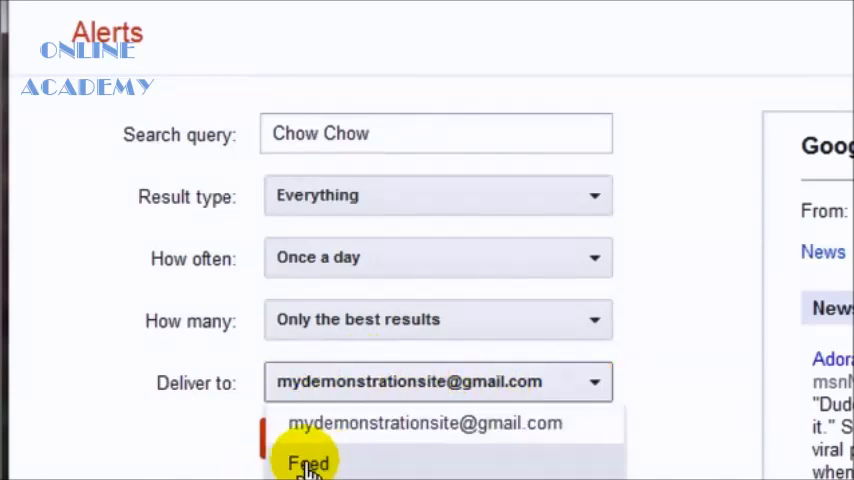
{"action": "left_click", "coordinate": [308, 460]}
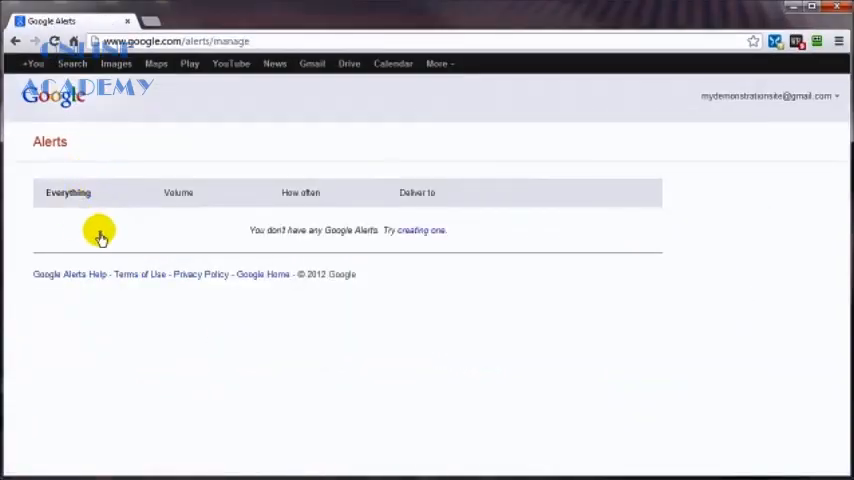
{"action": "mouse_move", "coordinate": [64, 165]}
{"action": "type", "text": "Chow Chow"}
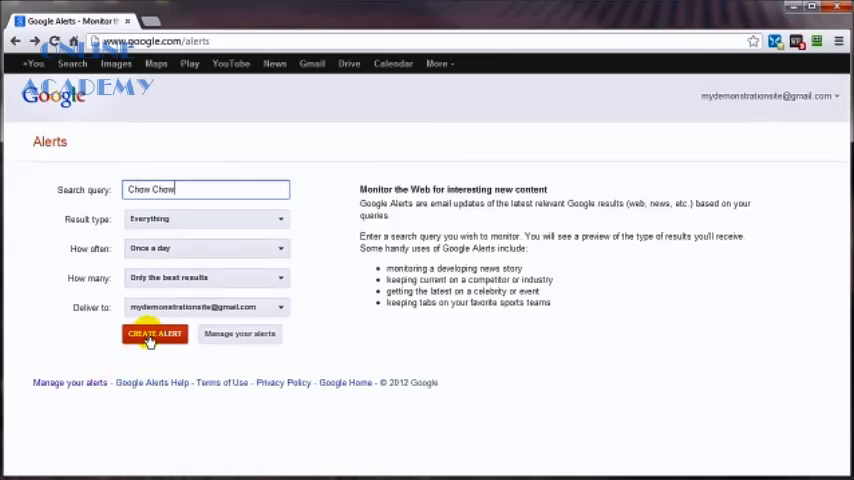
Step: Create the Chow Chow alert and head to Gmail from the top bar
{"action": "left_click", "coordinate": [154, 333]}
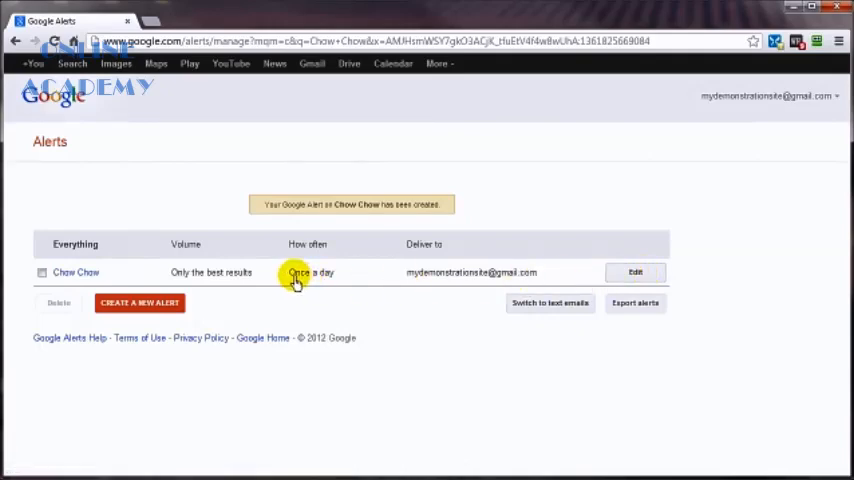
{"action": "mouse_move", "coordinate": [360, 287]}
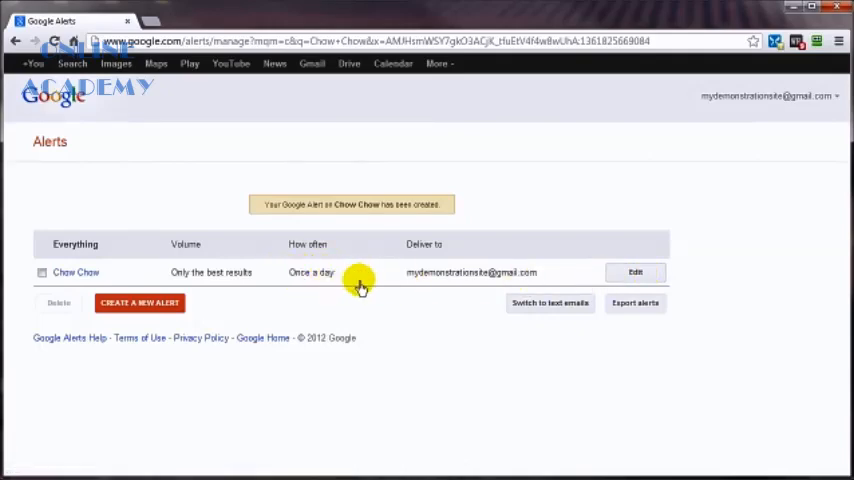
{"action": "mouse_move", "coordinate": [240, 272]}
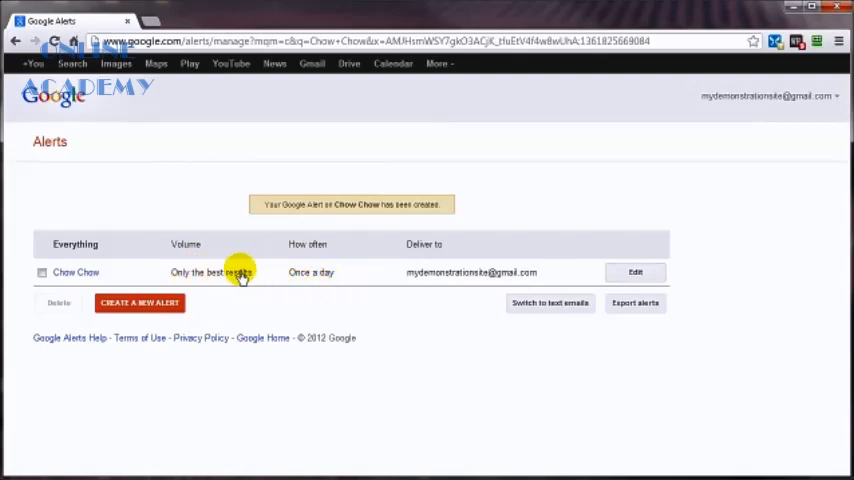
{"action": "left_click", "coordinate": [311, 63]}
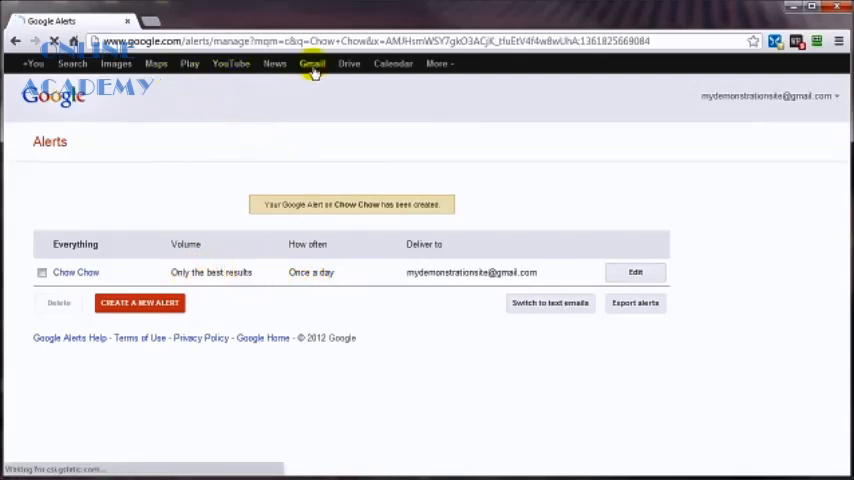
Step: Open the Gmail inbox to look for the Chow Chow alert among four messages
{"action": "left_click", "coordinate": [311, 63]}
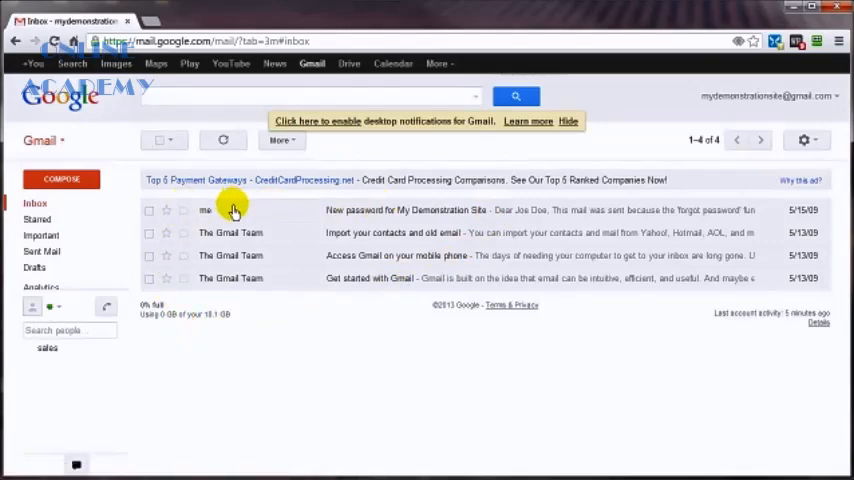
{"action": "mouse_move", "coordinate": [261, 210]}
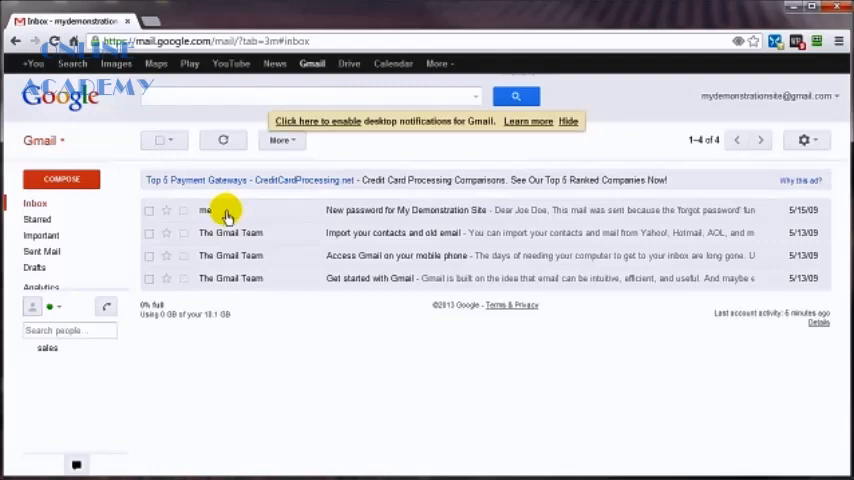
{"action": "mouse_move", "coordinate": [265, 255]}
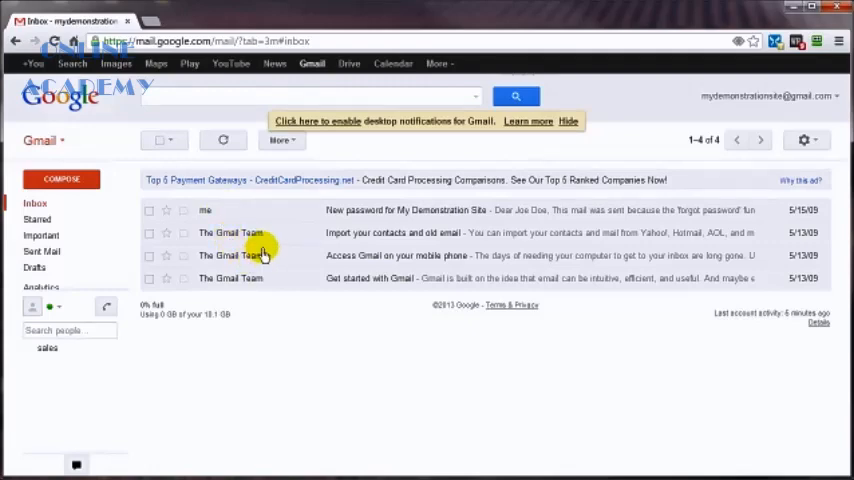
{"action": "mouse_move", "coordinate": [210, 307]}
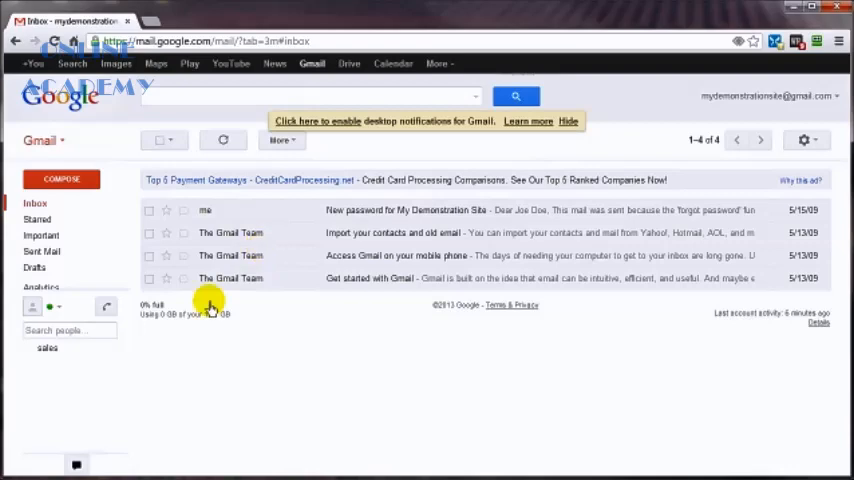